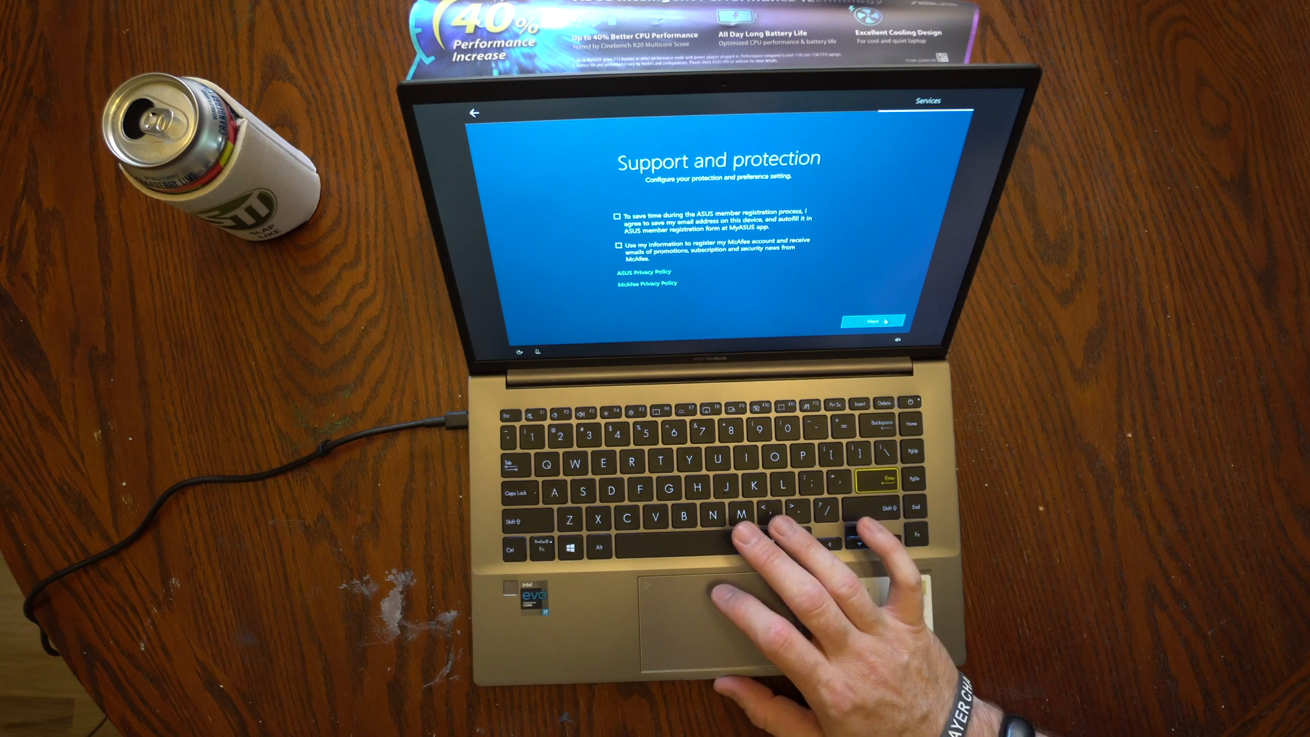
# - Accept the default ASUS and McAfee registration settings and finish setup to reach the desktop
pyautogui.click(878, 321)
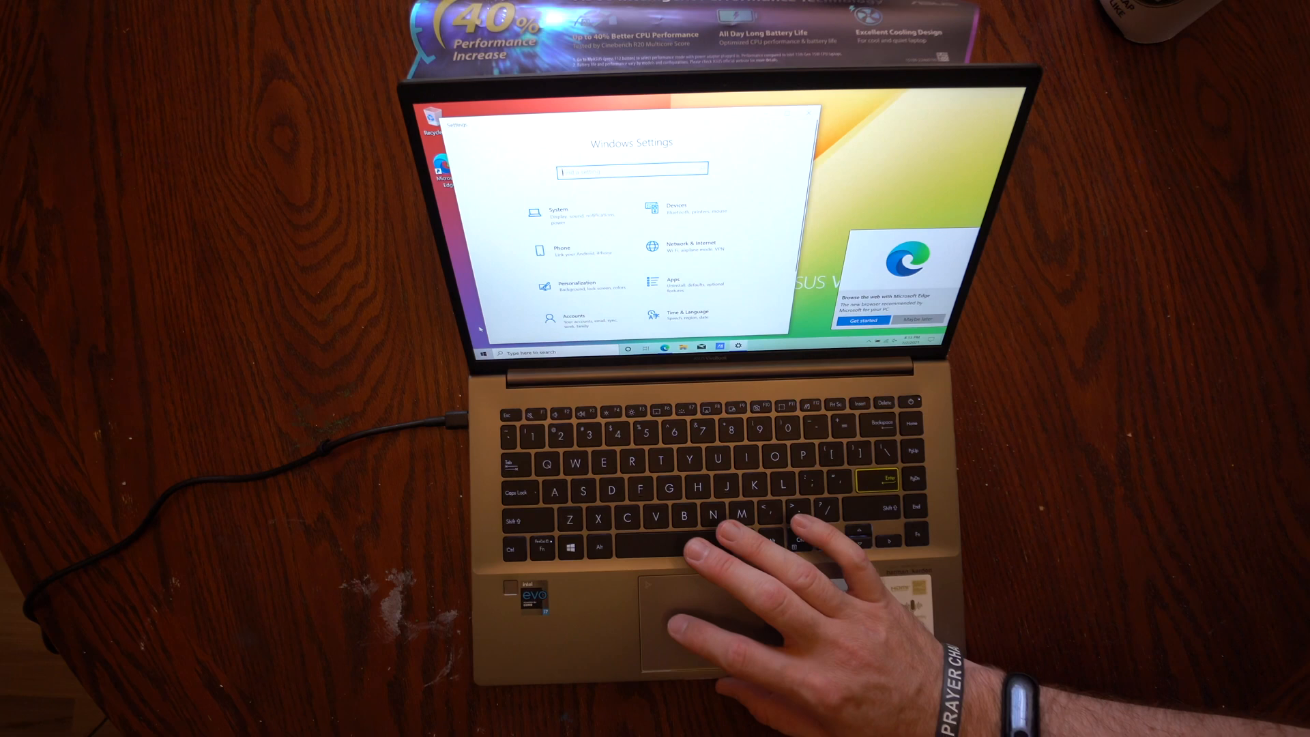
# - Run a Windows Update check from Update & Security, finding no updates available
pyautogui.scroll(-3)
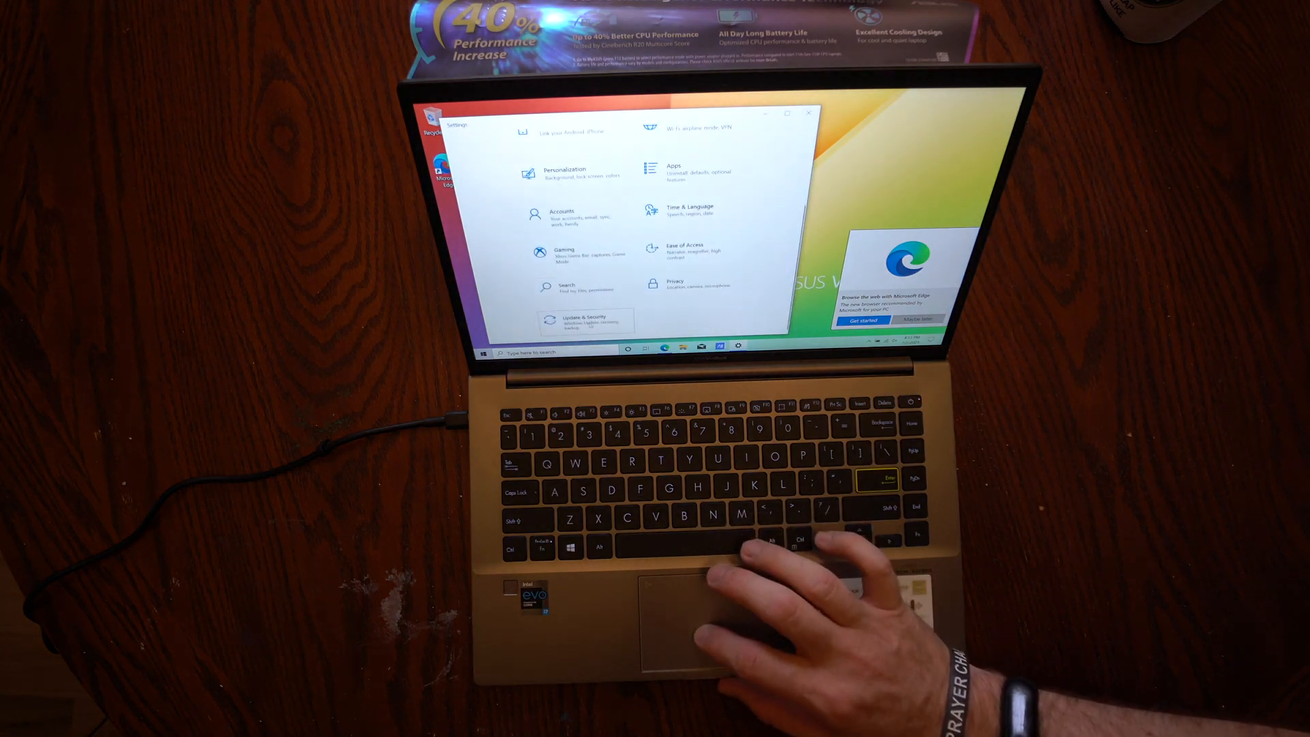
pyautogui.click(575, 322)
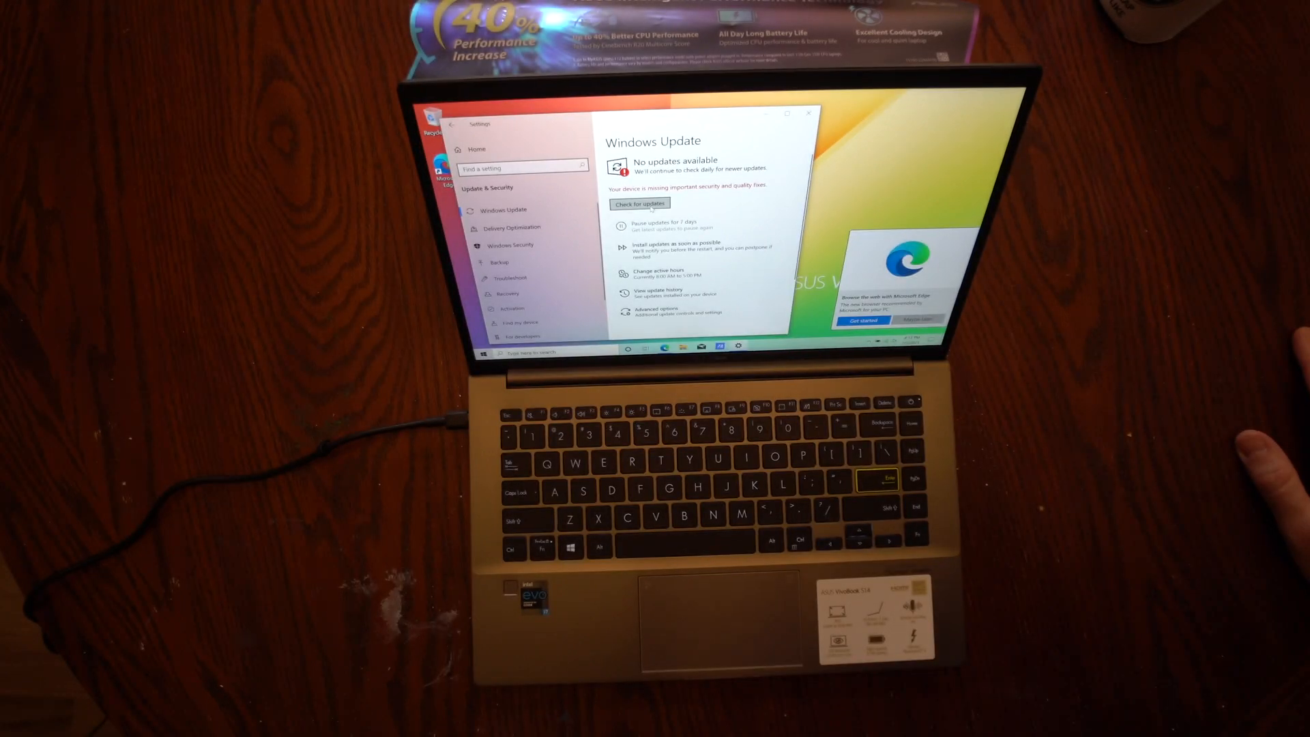
pyautogui.click(639, 203)
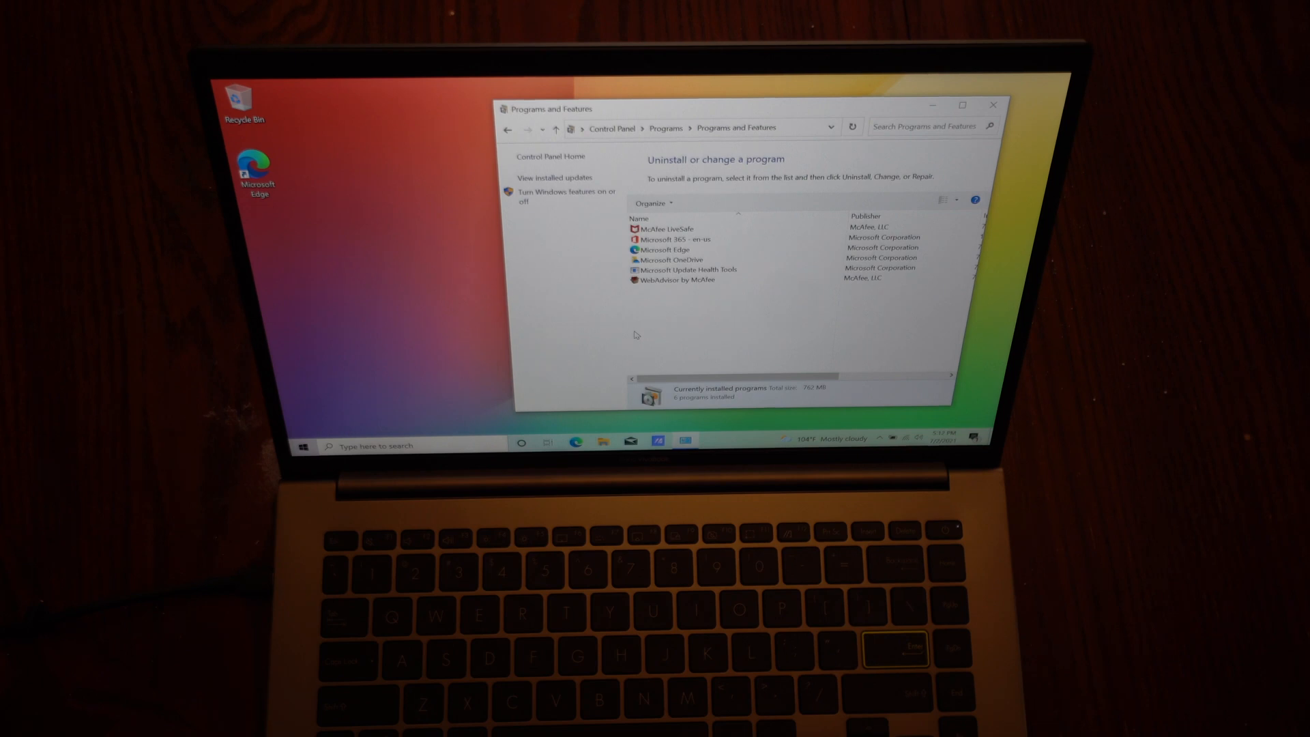
# - Select McAfee LiveSafe in Programs and Features and start its uninstall
pyautogui.click(686, 228)
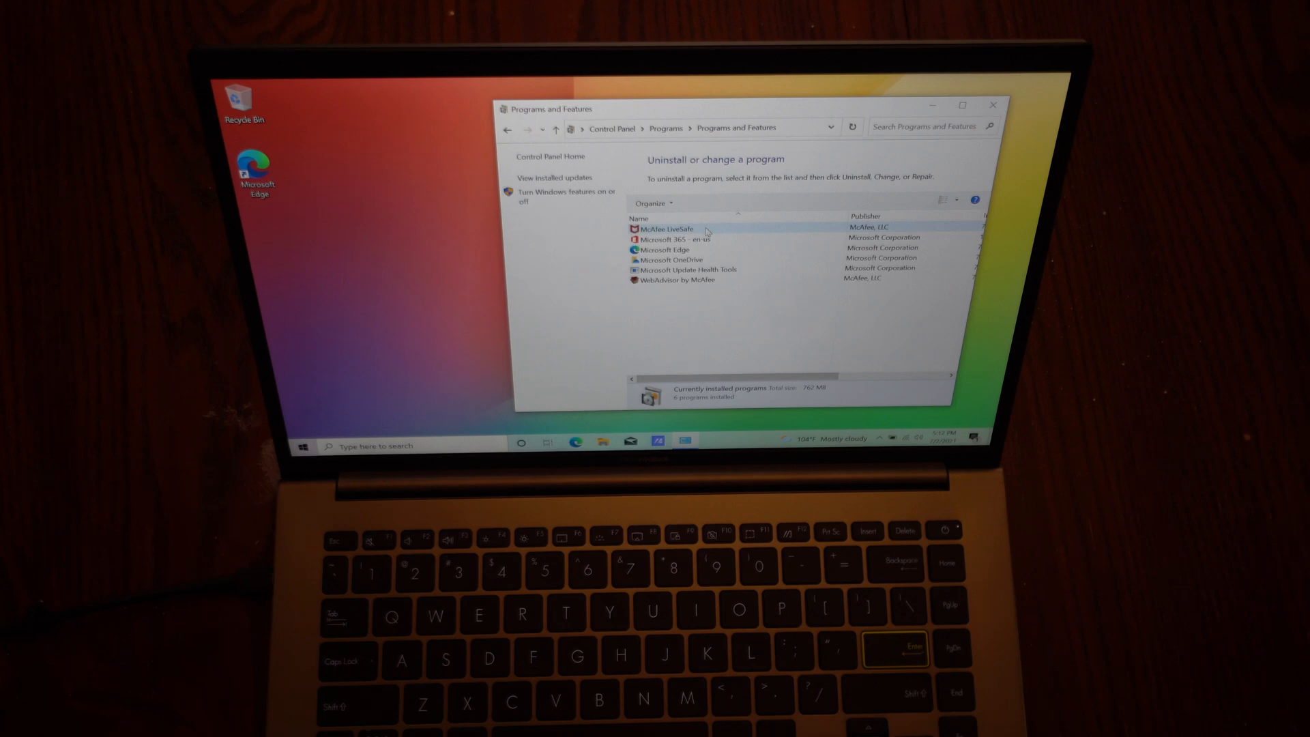
pyautogui.click(664, 229)
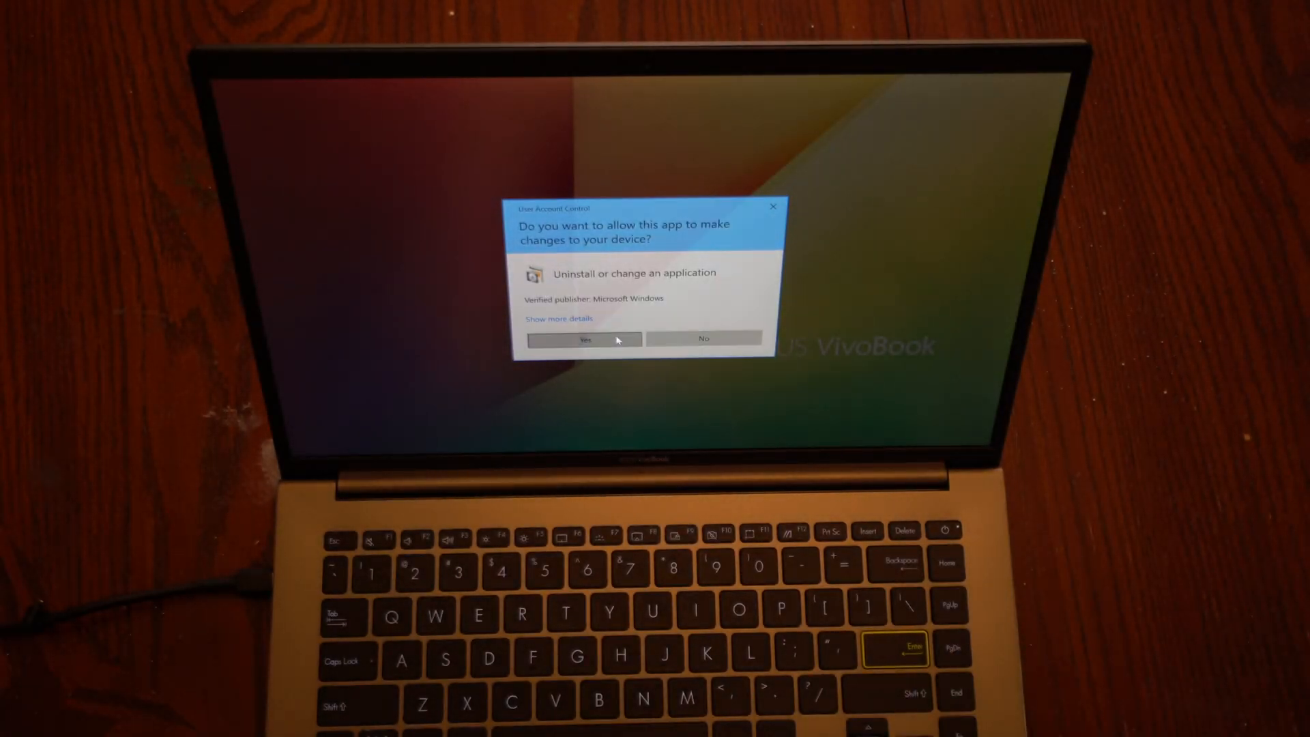
# - Allow the uninstaller, mark McAfee LiveSafe with all its files for removal, and start removing it
pyautogui.click(585, 340)
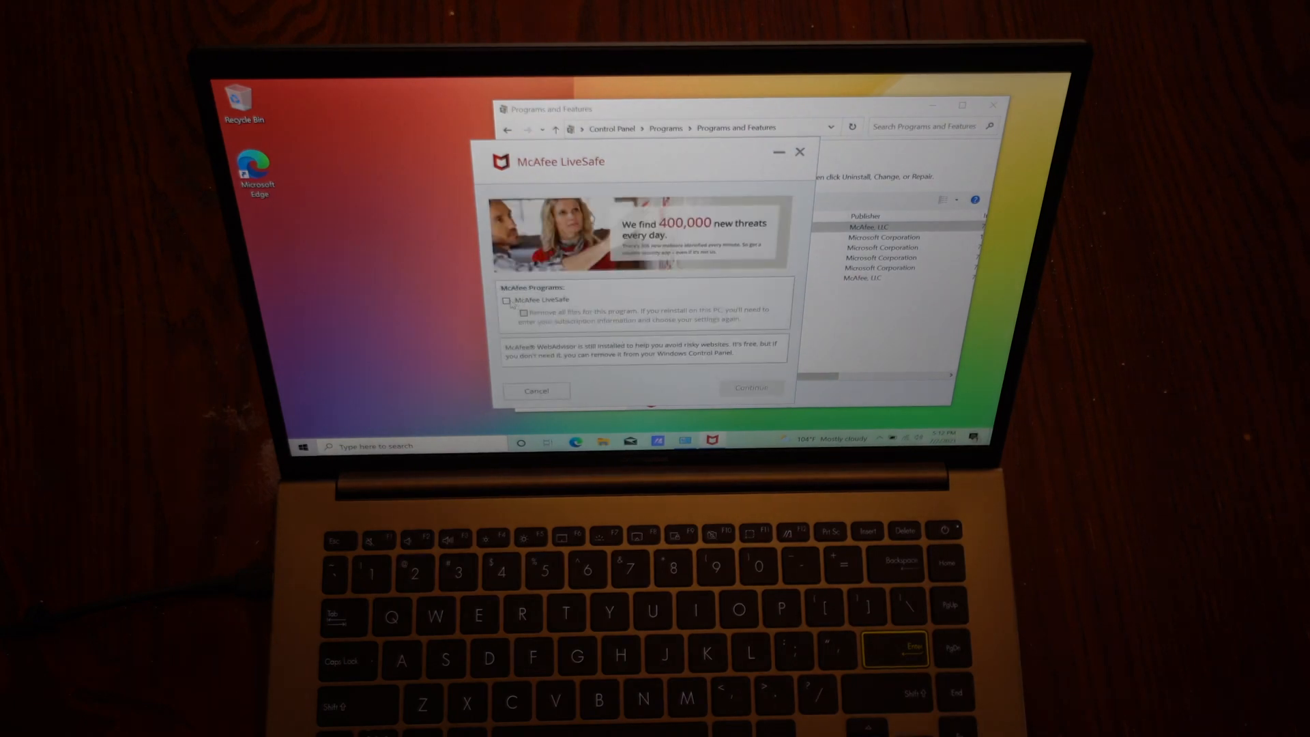
pyautogui.click(507, 300)
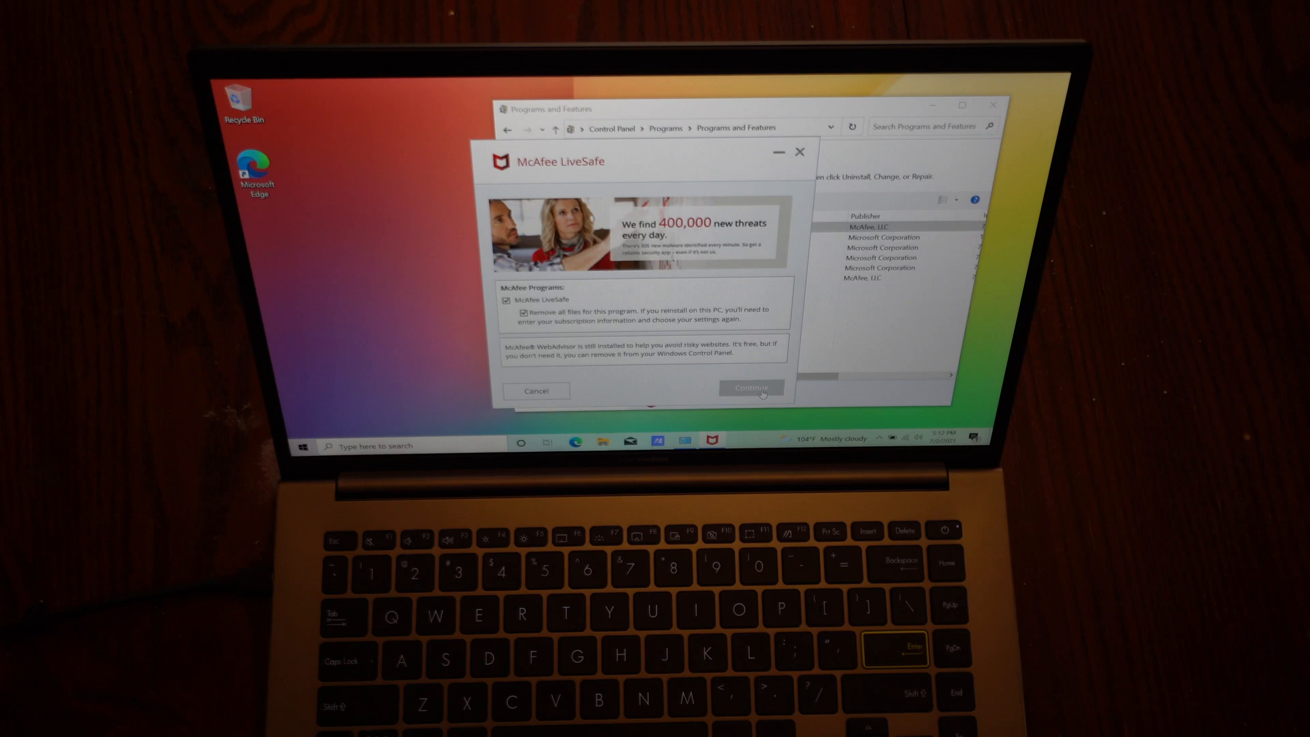
pyautogui.click(750, 388)
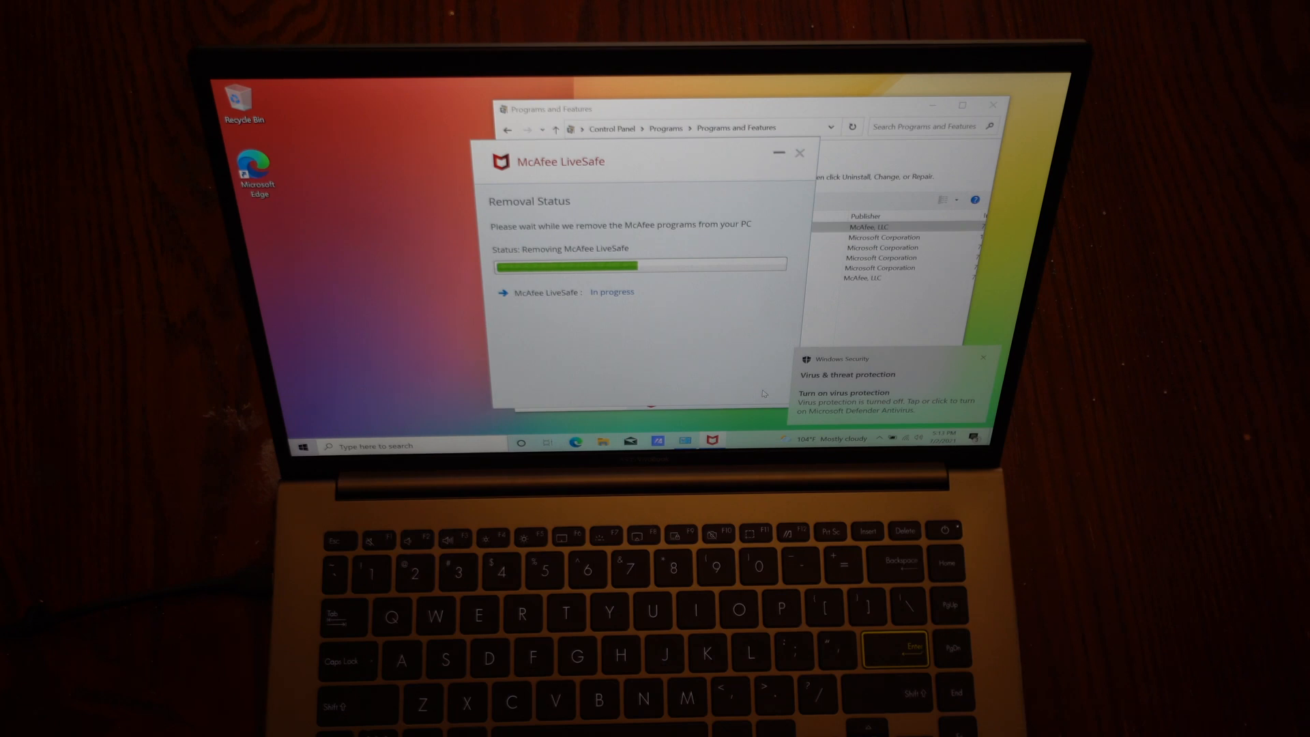
pyautogui.click(983, 357)
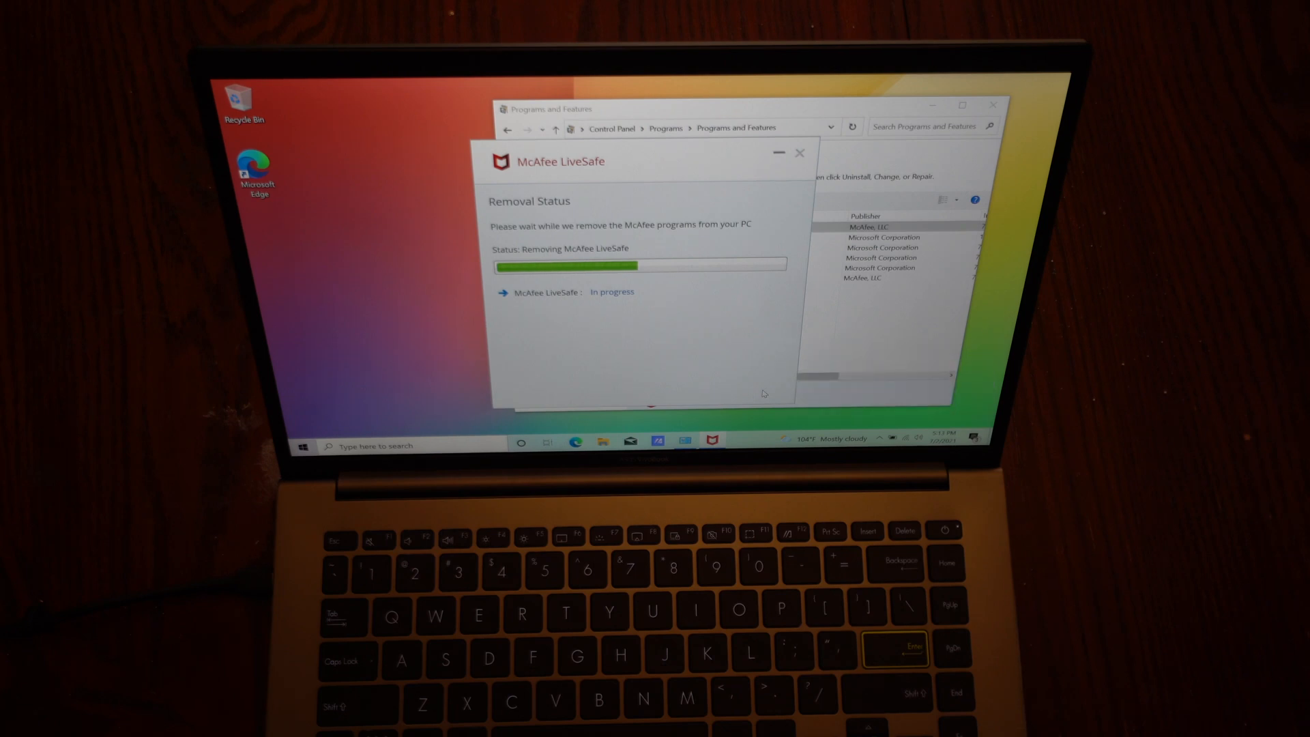